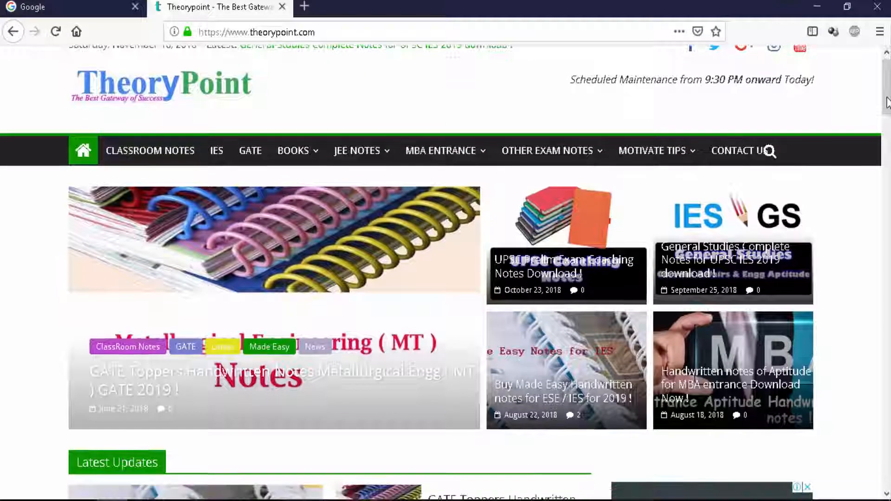
Step: Scroll down the TheoryPoint page and go to the GATE notes category
{"action": "scroll", "scroll_direction": "down", "scroll_amount": 3}
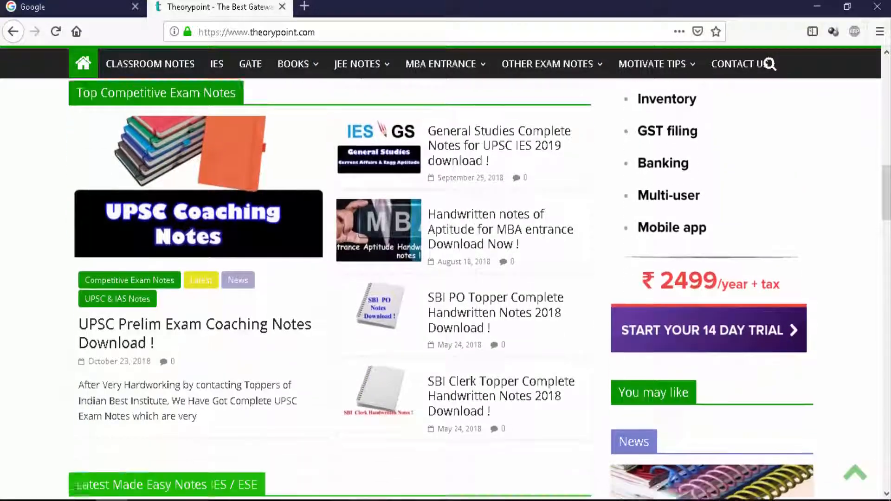
{"action": "scroll", "scroll_direction": "down", "scroll_amount": 3}
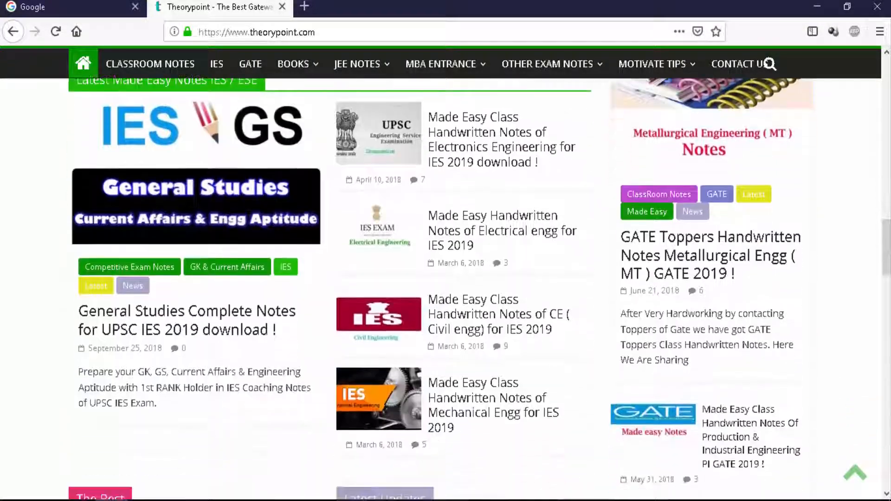
{"action": "scroll", "scroll_direction": "down", "scroll_amount": 3}
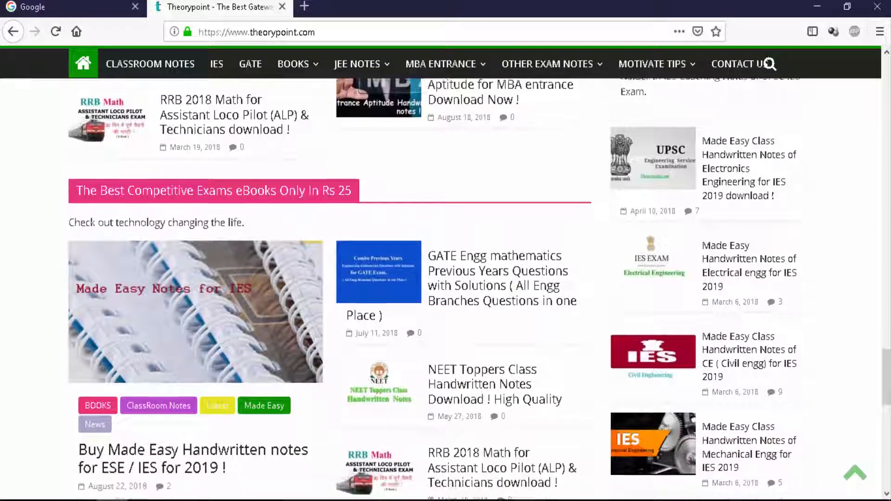
{"action": "scroll", "scroll_direction": "down", "scroll_amount": 3}
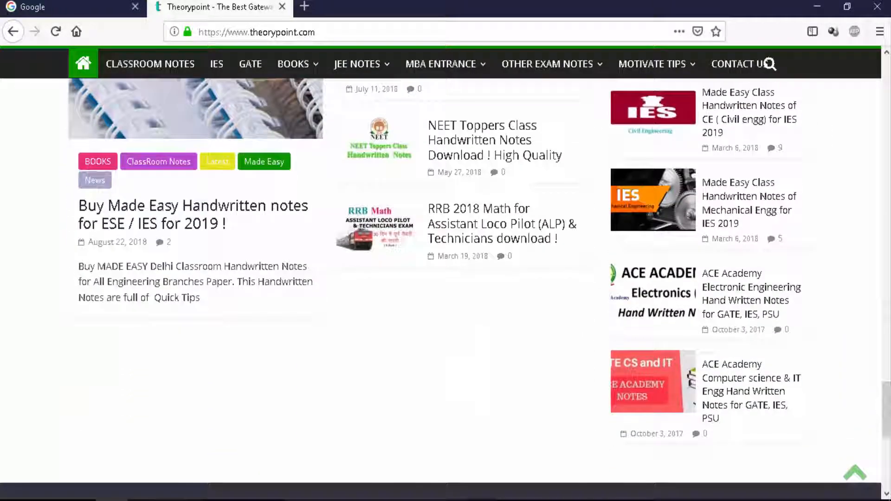
{"action": "scroll", "scroll_direction": "down", "scroll_amount": 3}
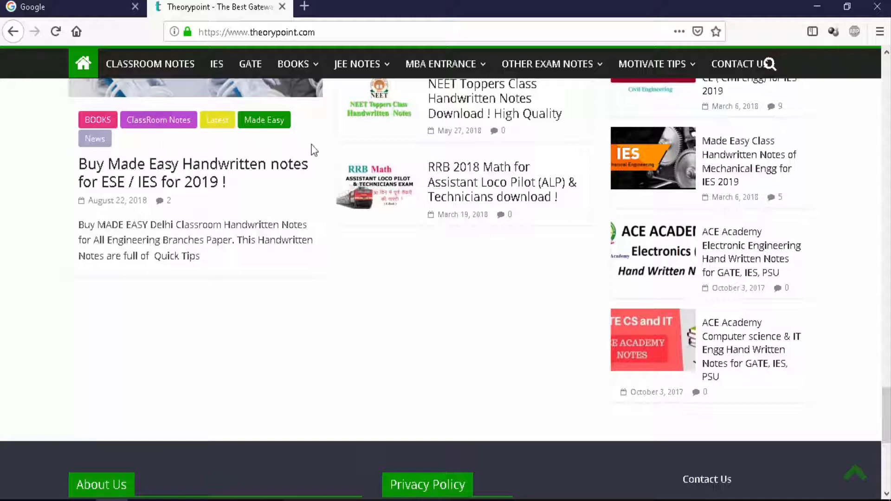
{"action": "mouse_move", "coordinate": [250, 64]}
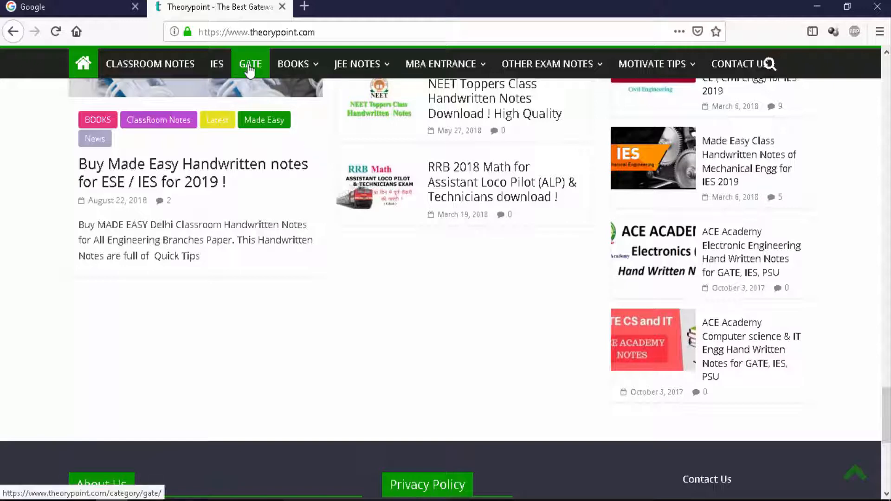
{"action": "left_click", "coordinate": [250, 64]}
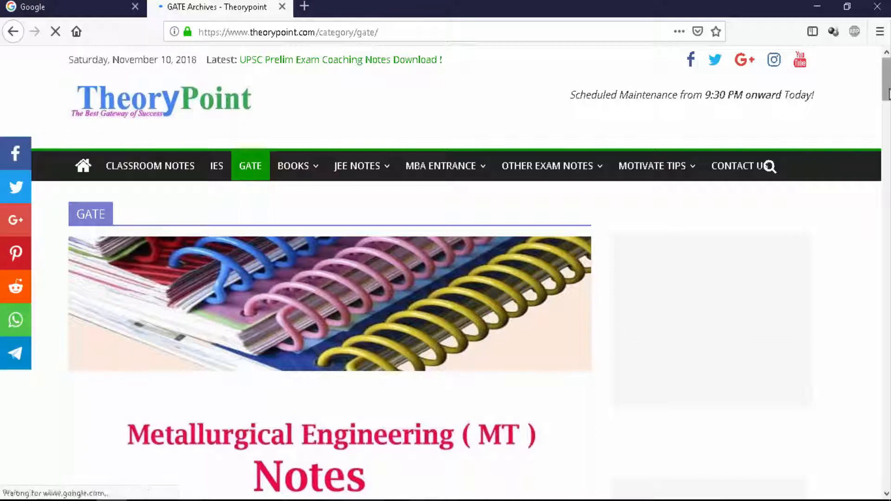
Step: Scroll through the GATE archive posts and pick the Metallurgical Engineering notes post
{"action": "scroll", "scroll_direction": "down", "scroll_amount": 3}
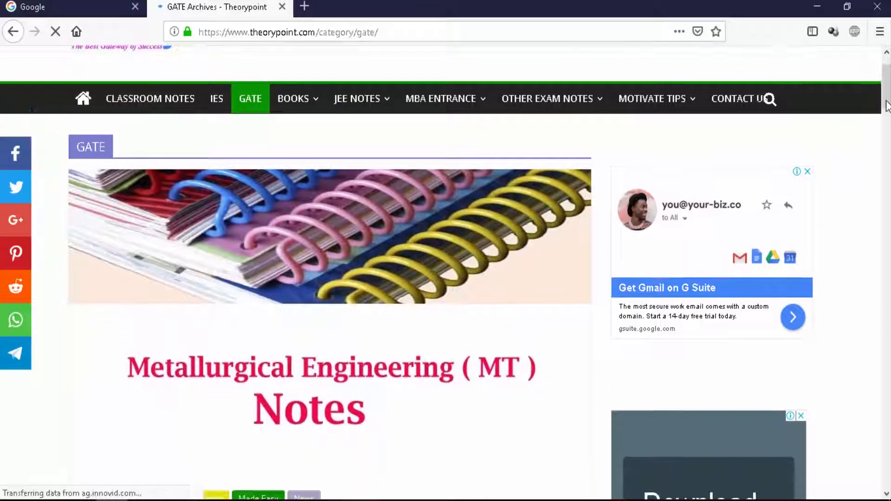
{"action": "scroll", "scroll_direction": "down", "scroll_amount": 3}
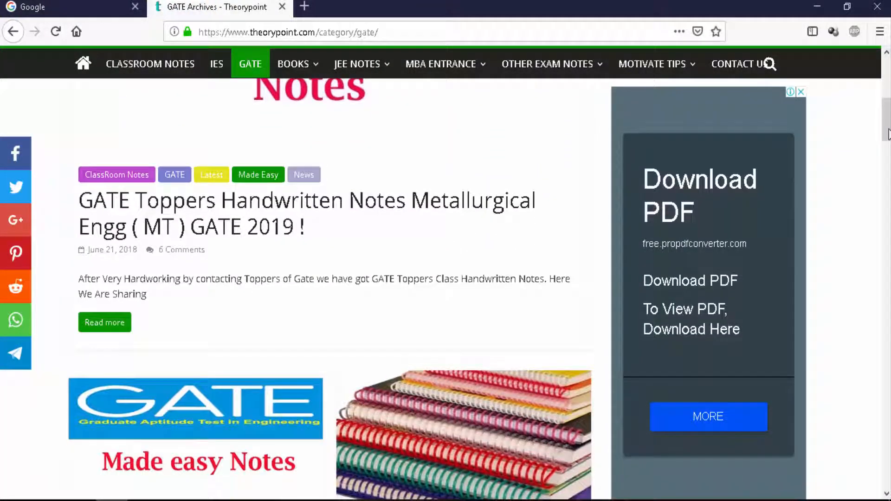
{"action": "scroll", "scroll_direction": "down", "scroll_amount": 3}
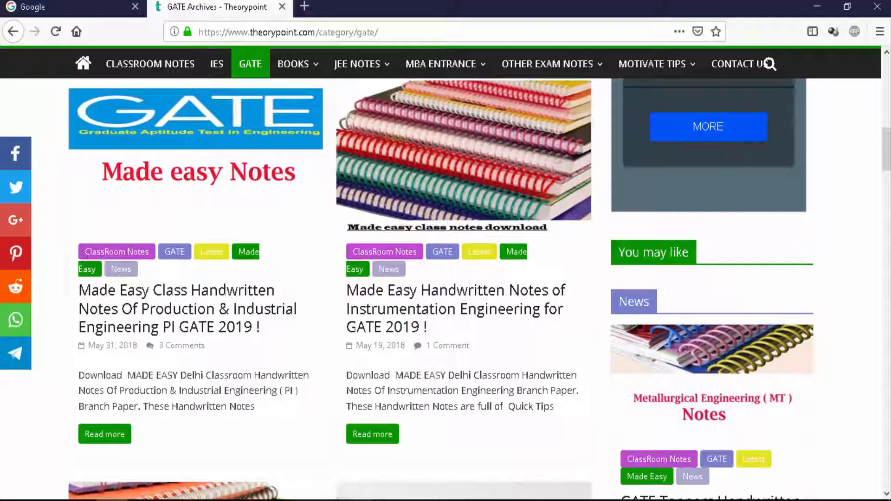
{"action": "scroll", "scroll_direction": "down", "scroll_amount": 3}
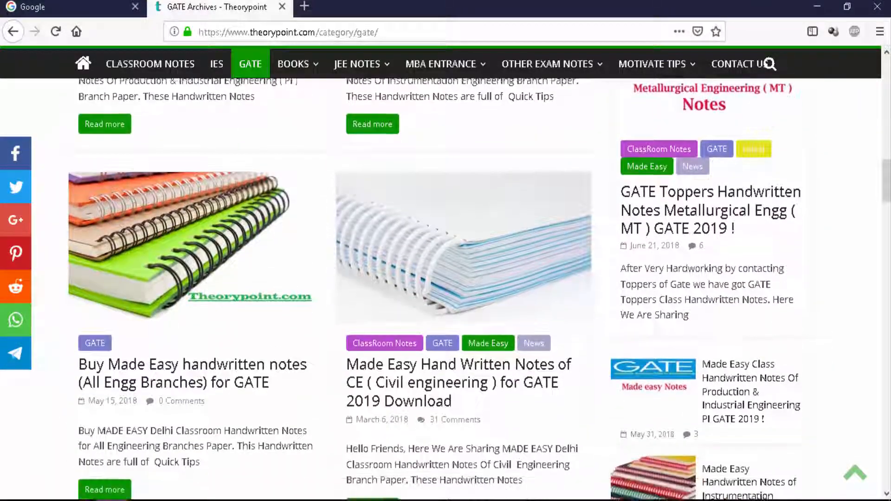
{"action": "scroll", "scroll_direction": "down", "scroll_amount": 3}
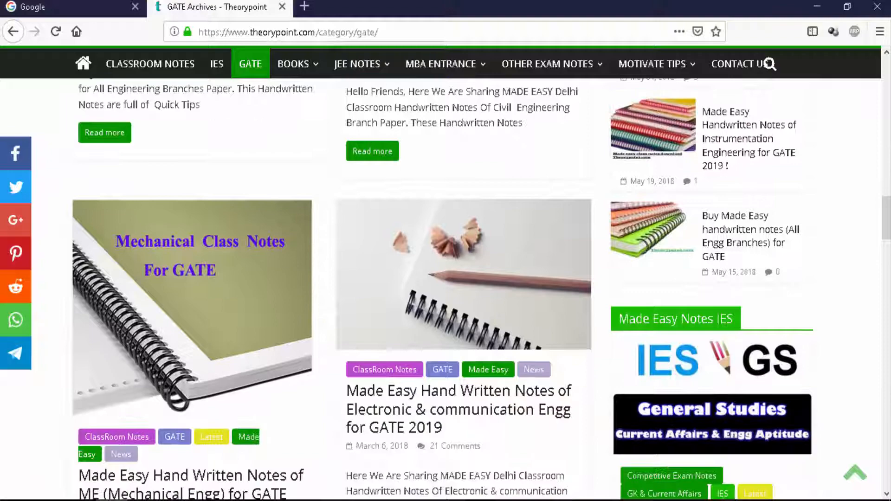
{"action": "scroll", "scroll_direction": "down", "scroll_amount": 3}
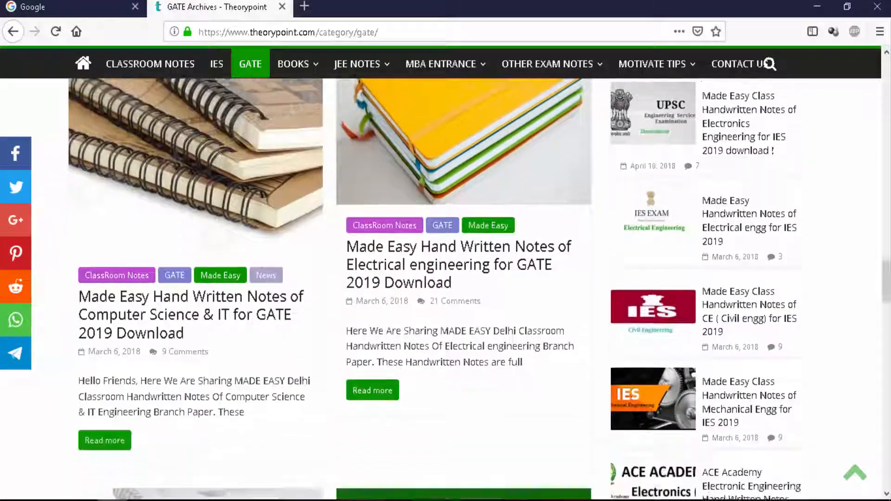
{"action": "scroll", "scroll_direction": "down", "scroll_amount": 3}
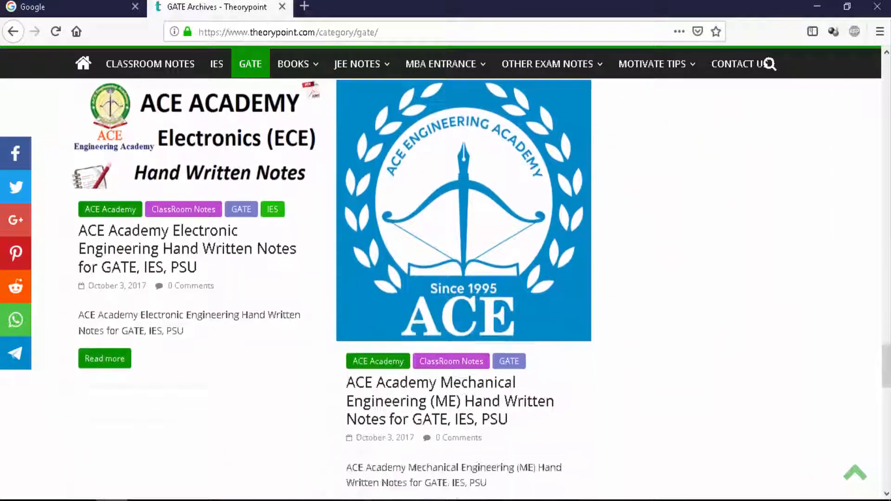
{"action": "scroll", "scroll_direction": "down", "scroll_amount": 3}
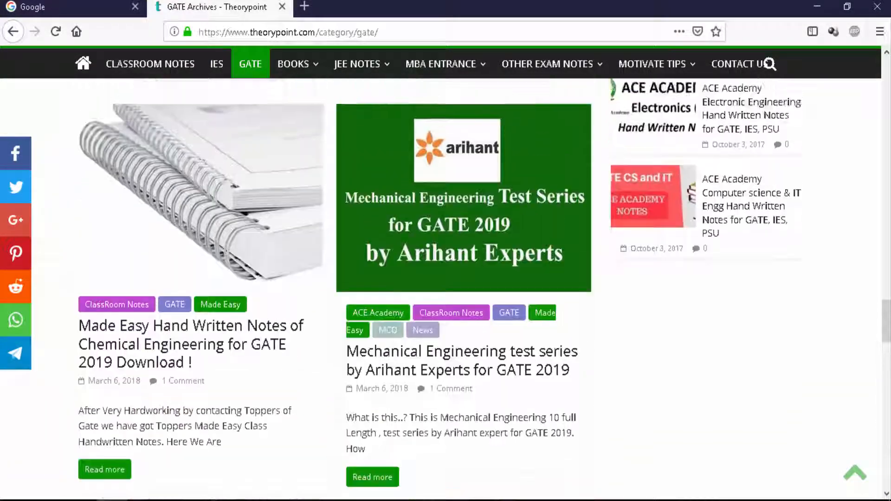
{"action": "scroll", "scroll_direction": "down", "scroll_amount": 3}
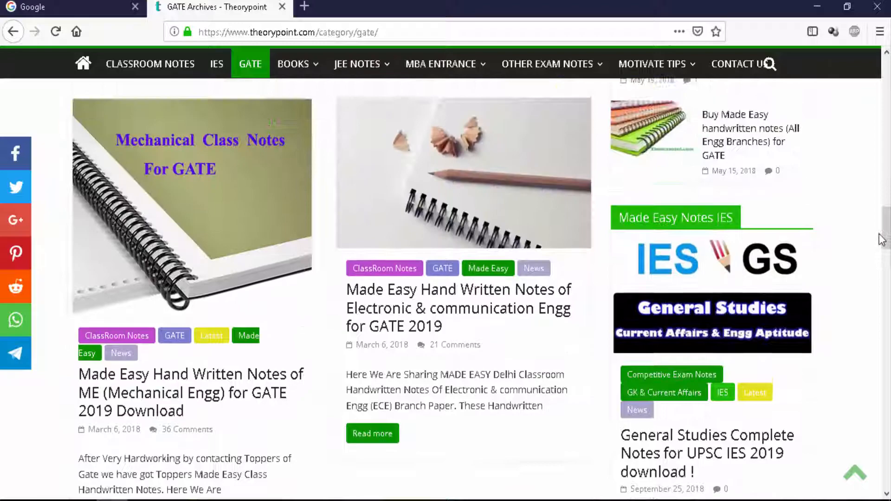
{"action": "scroll", "scroll_direction": "down", "scroll_amount": 3}
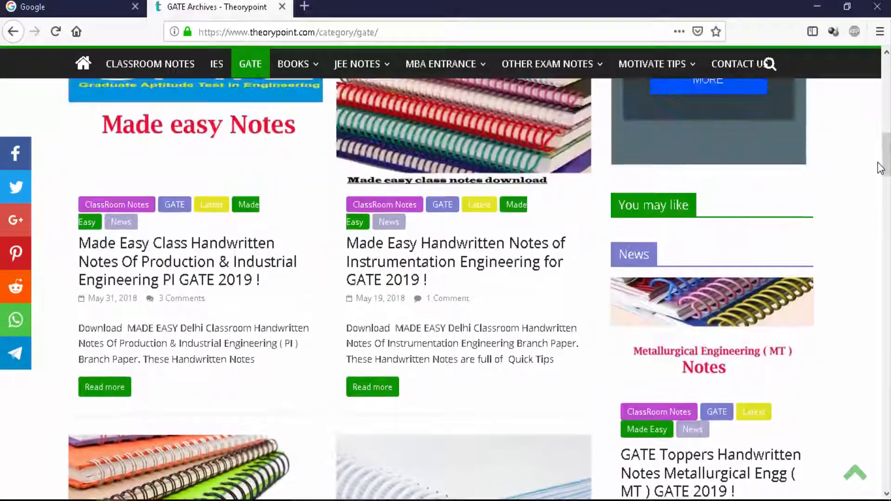
{"action": "scroll", "scroll_direction": "down", "scroll_amount": 3}
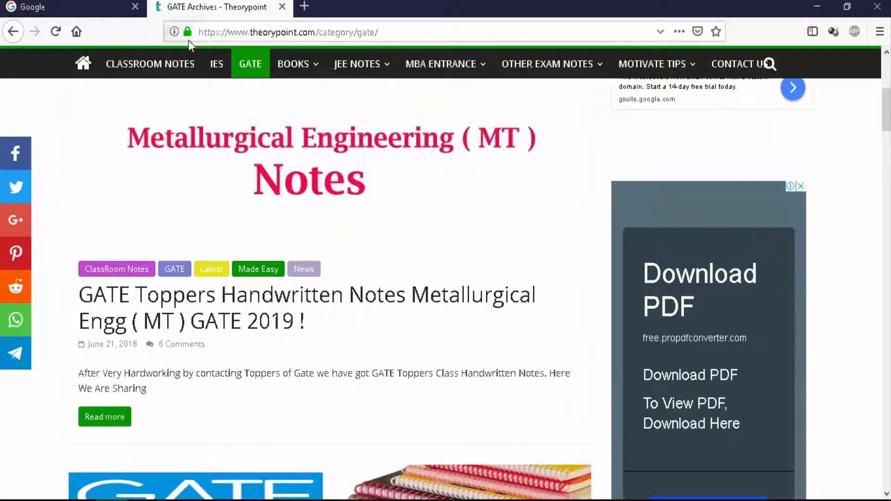
{"action": "left_click", "coordinate": [307, 294]}
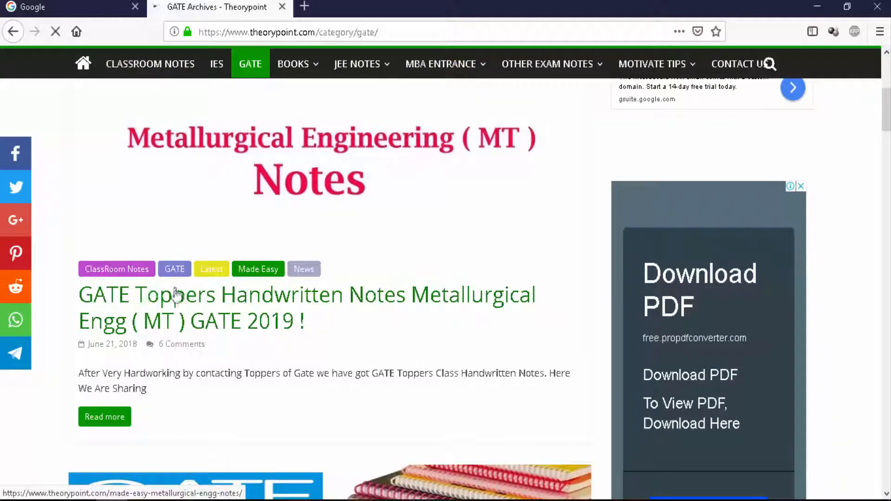
Step: Go to the IES archive, scroll to the Made Easy Electronics and Electrical posts and pick the Electrical Engineering one
{"action": "left_click", "coordinate": [216, 64]}
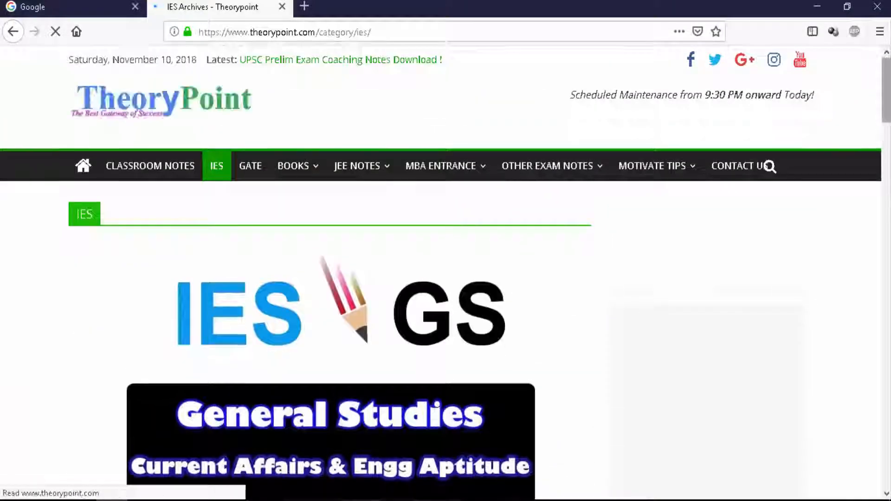
{"action": "scroll", "scroll_direction": "down", "scroll_amount": 3}
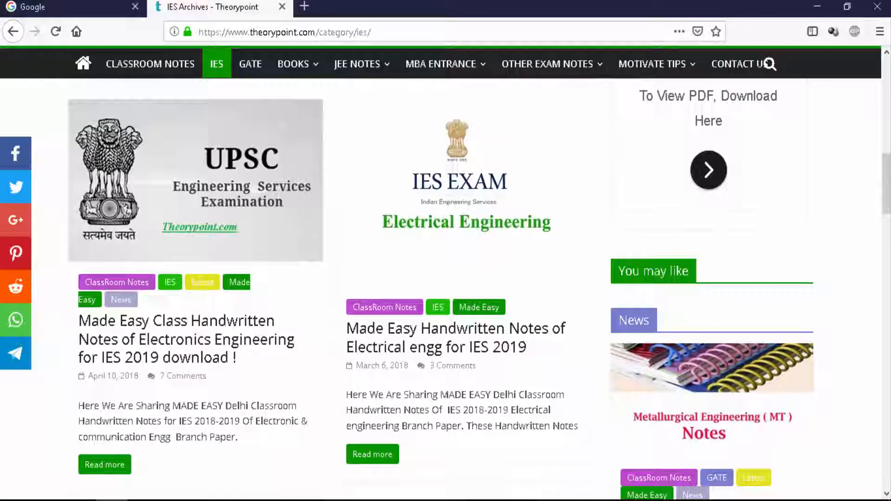
{"action": "scroll", "scroll_direction": "down", "scroll_amount": 3}
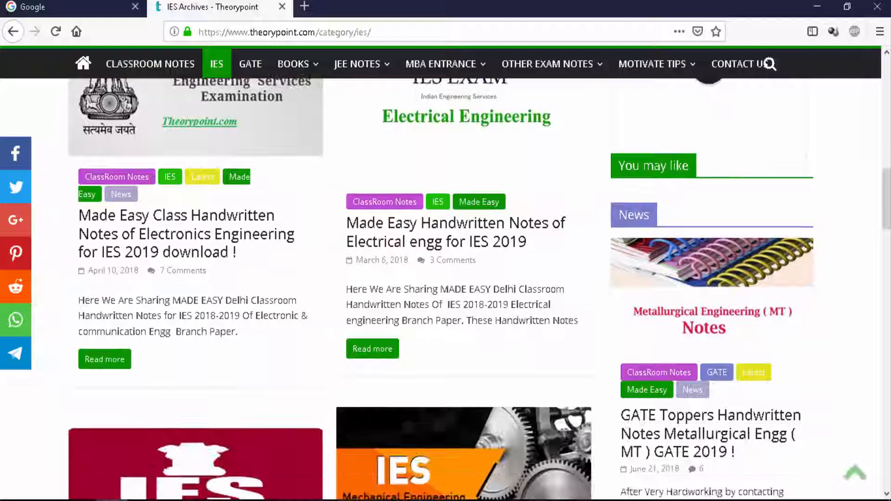
{"action": "scroll", "scroll_direction": "down", "scroll_amount": 3}
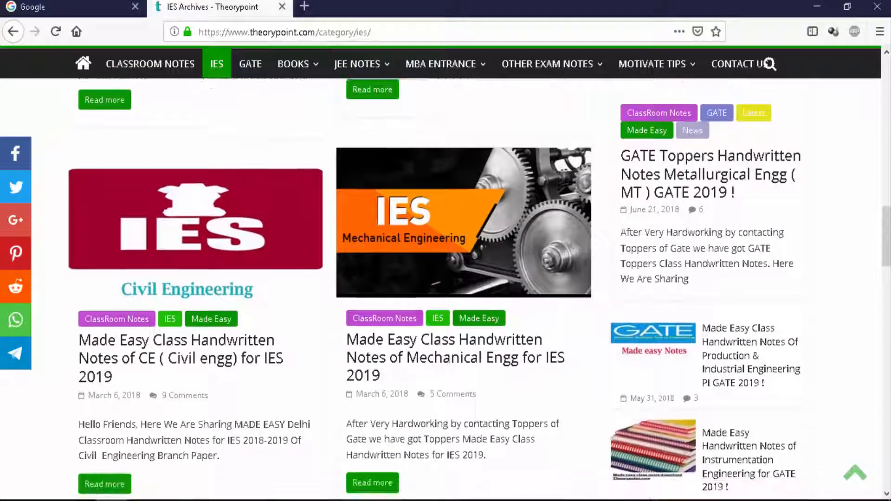
{"action": "scroll", "scroll_direction": "down", "scroll_amount": 3}
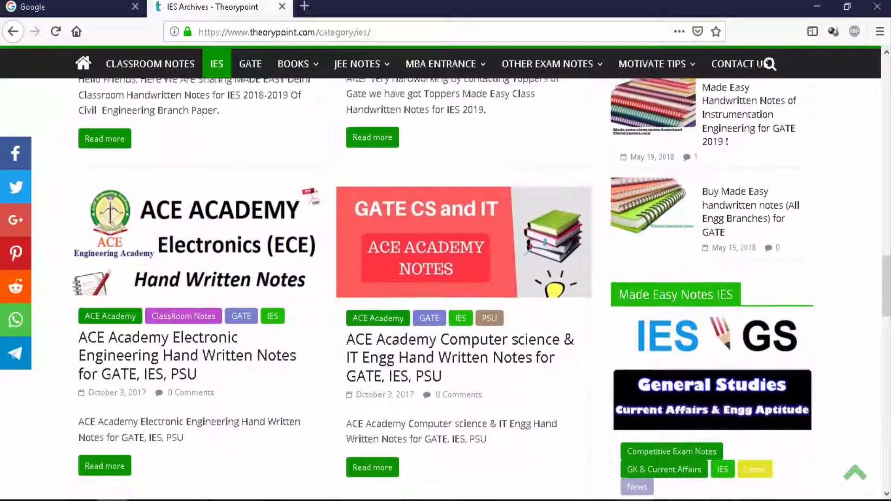
{"action": "scroll", "scroll_direction": "down", "scroll_amount": 3}
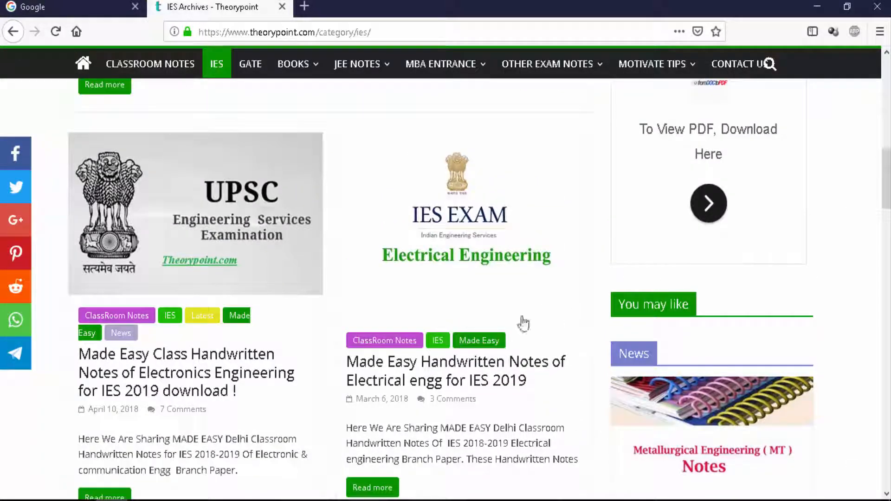
{"action": "left_click", "coordinate": [455, 371]}
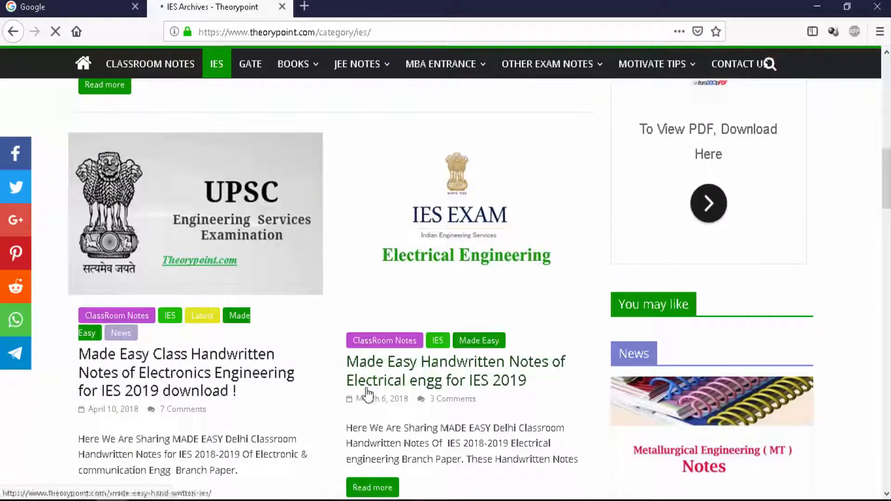
{"action": "left_click", "coordinate": [454, 370]}
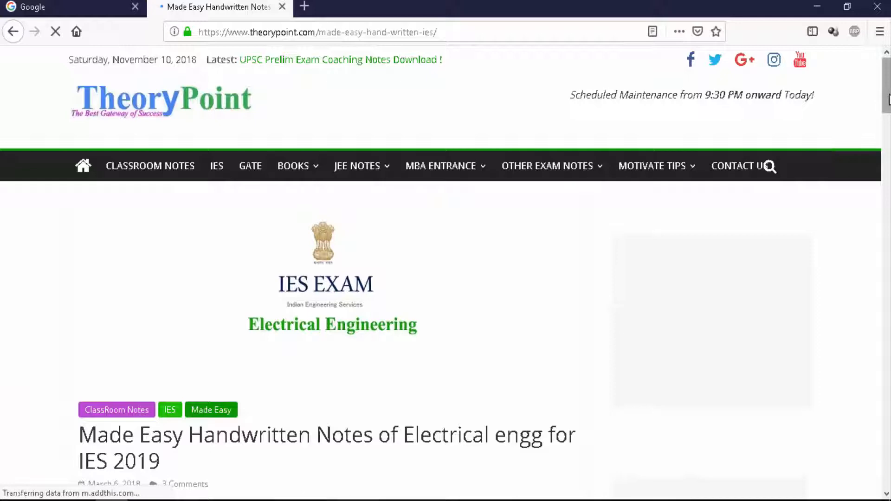
{"action": "scroll", "scroll_direction": "down", "scroll_amount": 3}
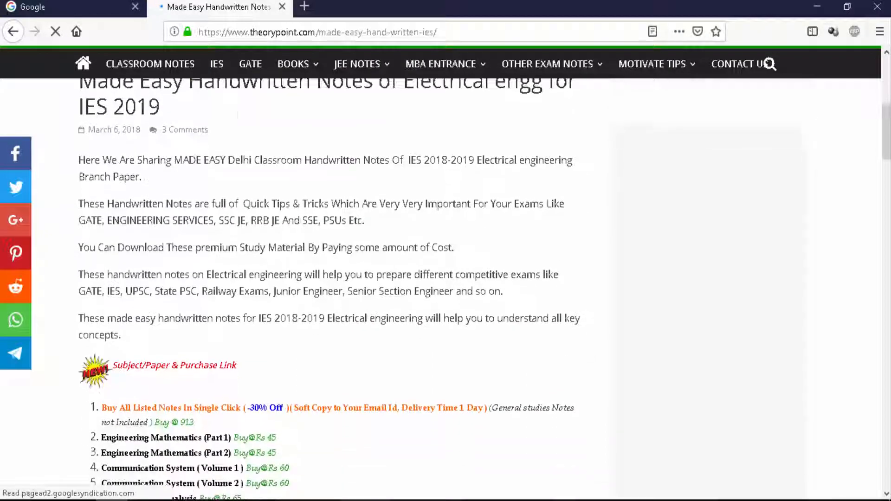
{"action": "scroll", "scroll_direction": "down", "scroll_amount": 3}
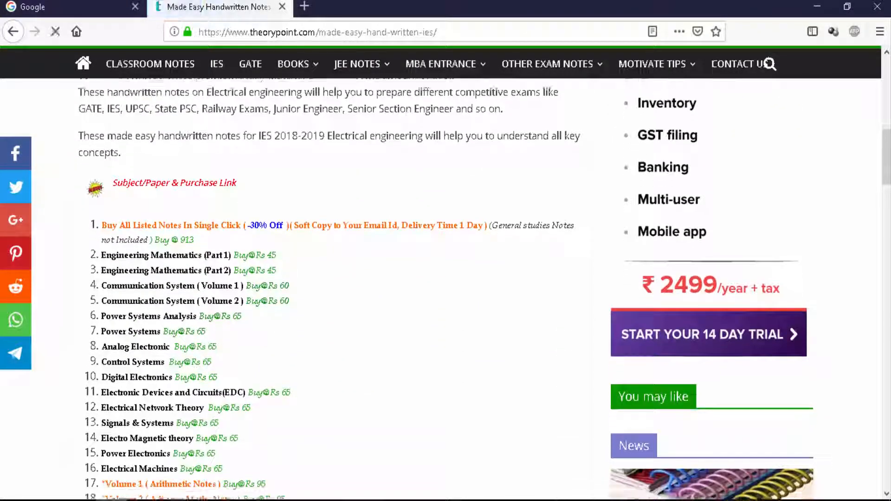
{"action": "scroll", "scroll_direction": "down", "scroll_amount": 3}
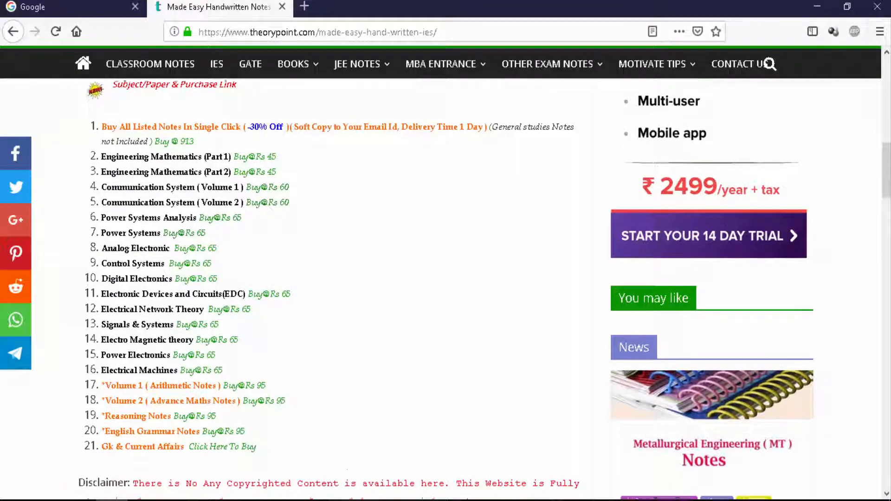
{"action": "scroll", "scroll_direction": "down", "scroll_amount": 3}
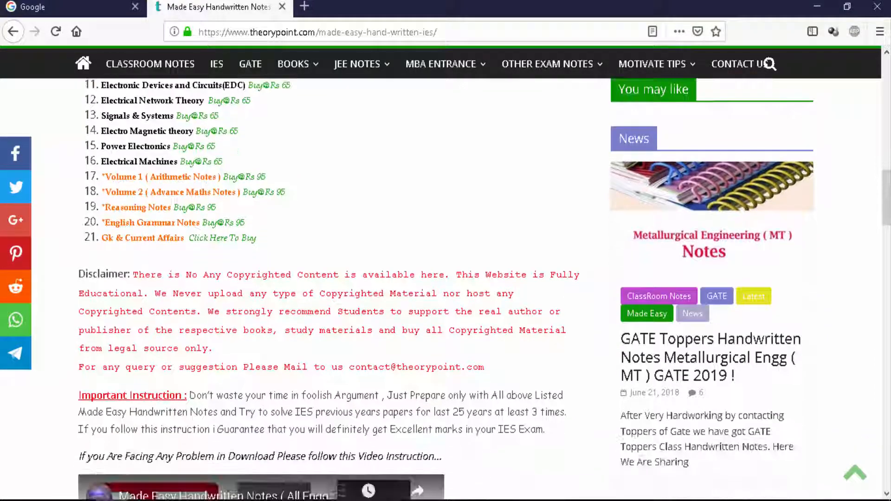
{"action": "scroll", "scroll_direction": "down", "scroll_amount": 3}
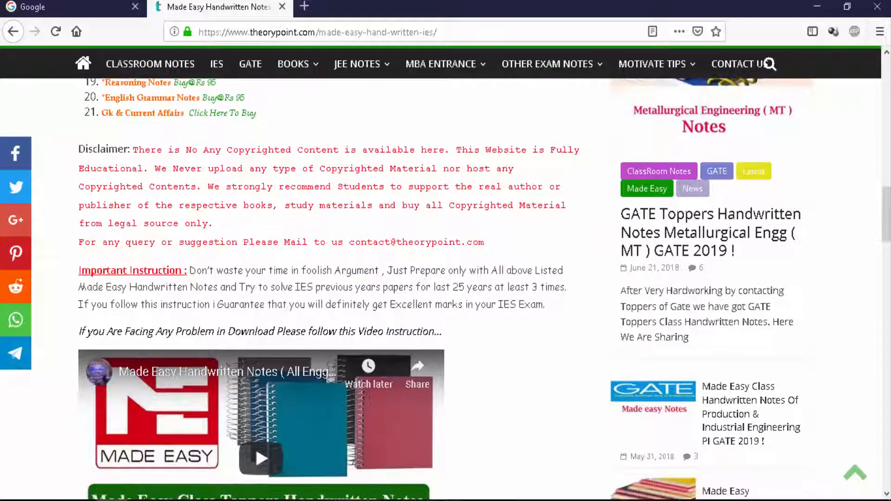
{"action": "scroll", "scroll_direction": "down", "scroll_amount": 3}
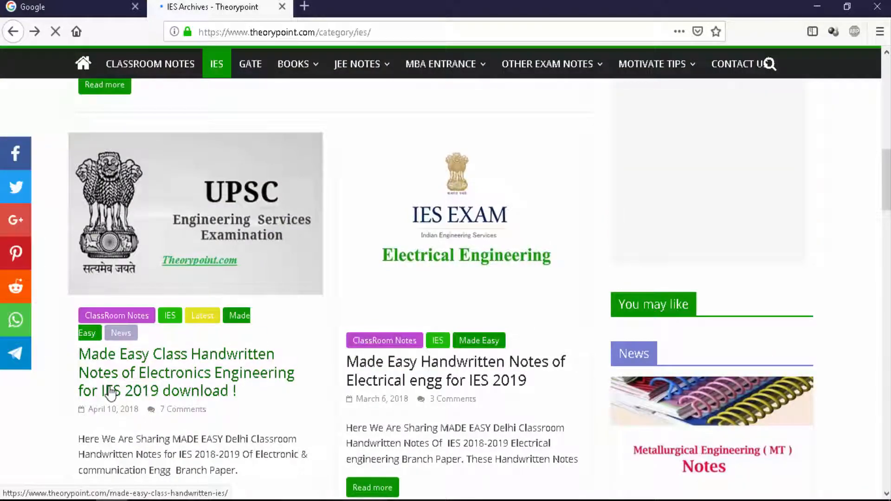
Step: Read through the Electronics Engineering IES 2019 notes post and its priced subject list
{"action": "left_click", "coordinate": [185, 372]}
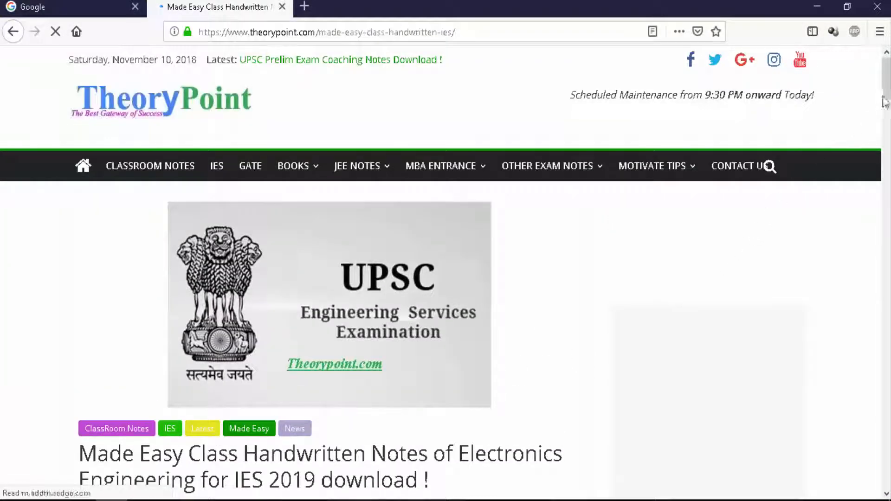
{"action": "scroll", "scroll_direction": "down", "scroll_amount": 3}
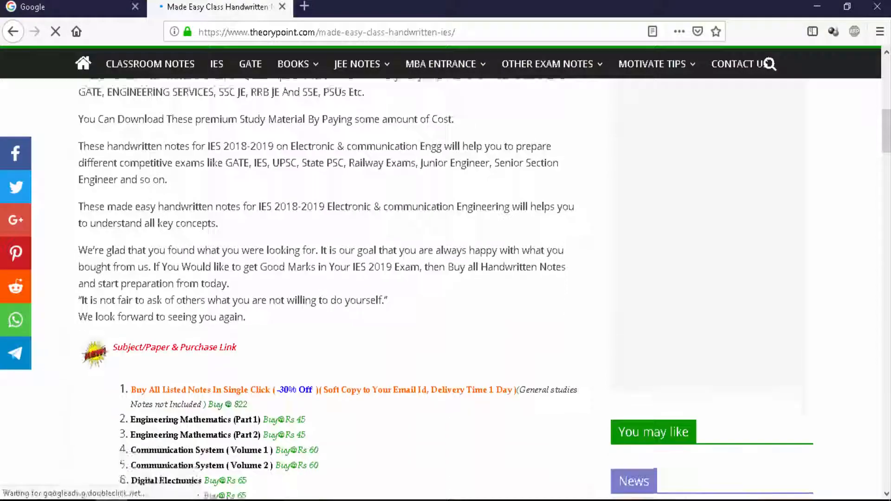
{"action": "scroll", "scroll_direction": "down", "scroll_amount": 3}
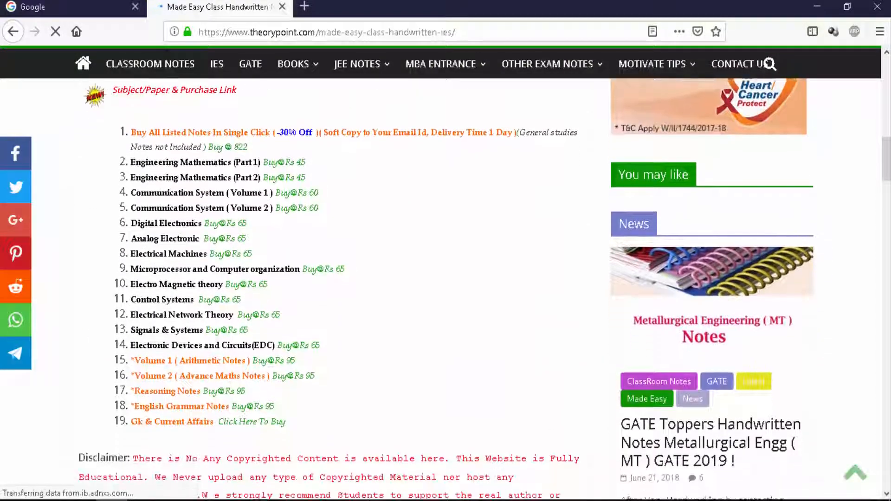
{"action": "scroll", "scroll_direction": "down", "scroll_amount": 3}
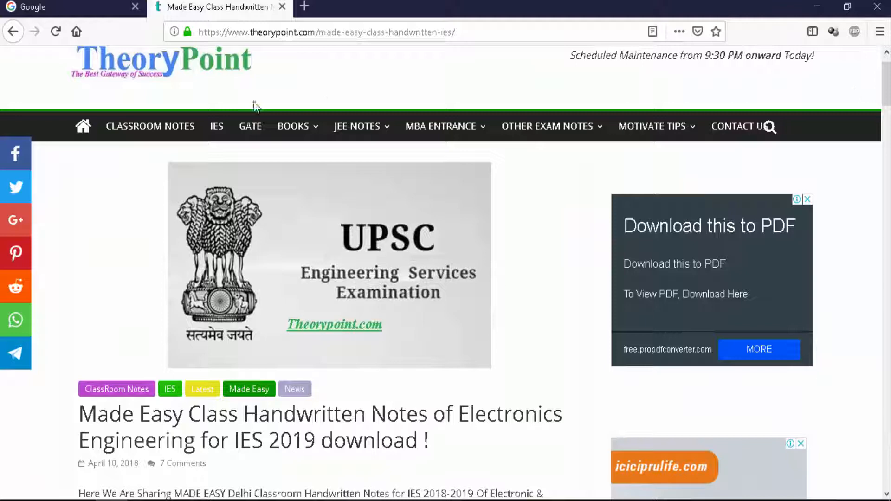
Step: Close the notes tab and run a Google search for theorypoint.com
{"action": "left_click", "coordinate": [65, 6]}
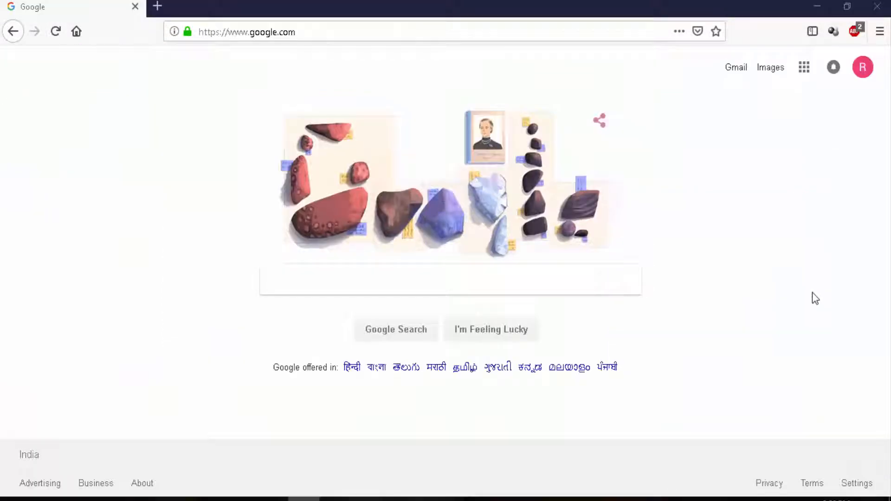
{"action": "type", "text": "t"}
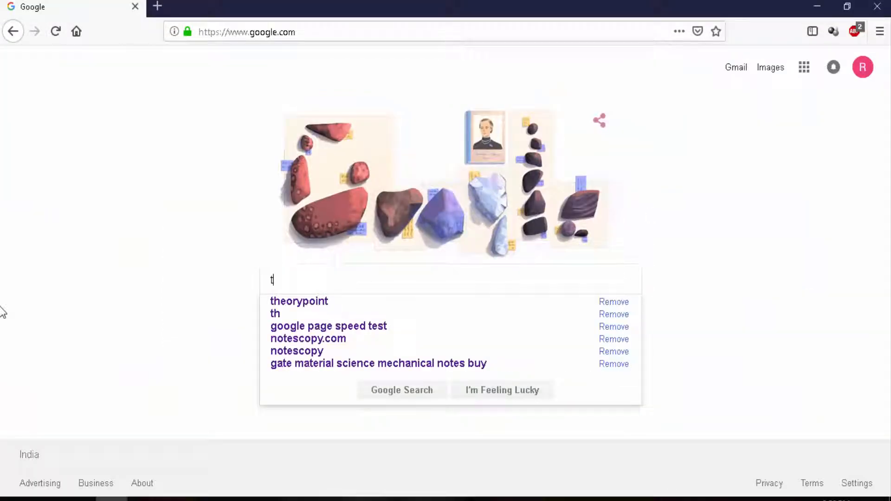
{"action": "type", "text": "heorypoi"}
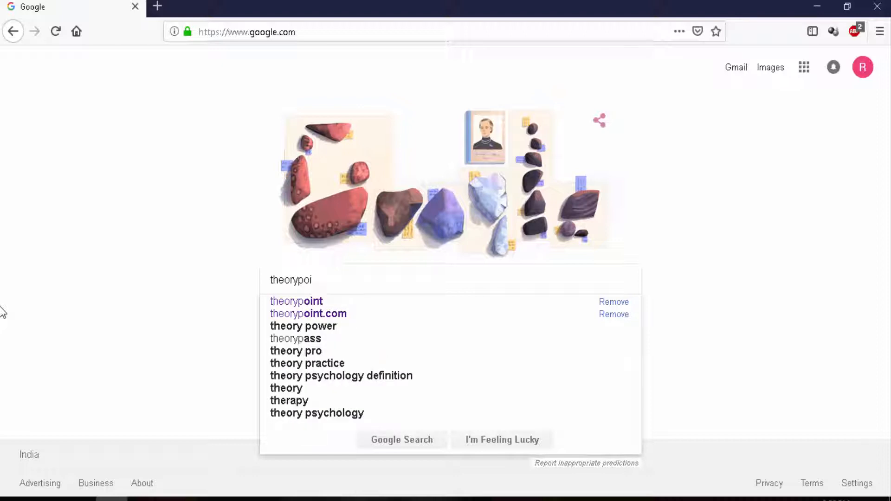
{"action": "left_click", "coordinate": [308, 313]}
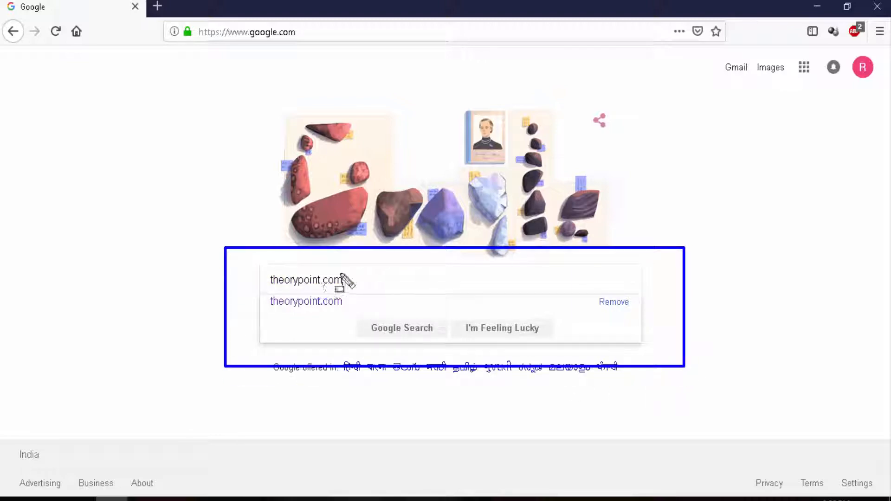
{"action": "left_click", "coordinate": [397, 329]}
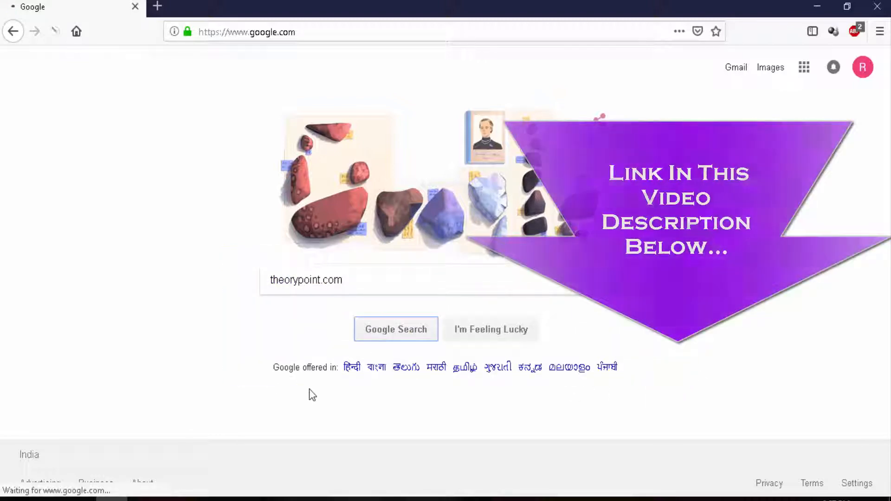
{"action": "left_click", "coordinate": [395, 328]}
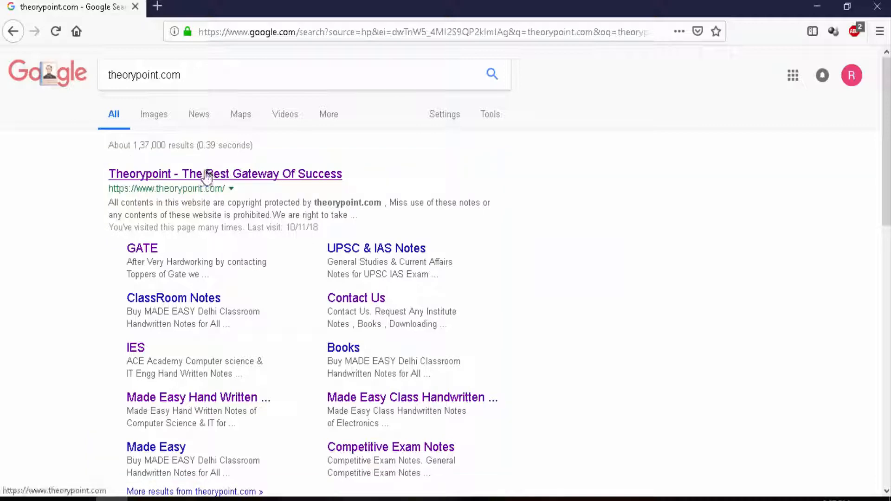
Step: Open the Theorypoint result and scroll its IES archive to the General Studies Complete Notes post
{"action": "left_click", "coordinate": [224, 173]}
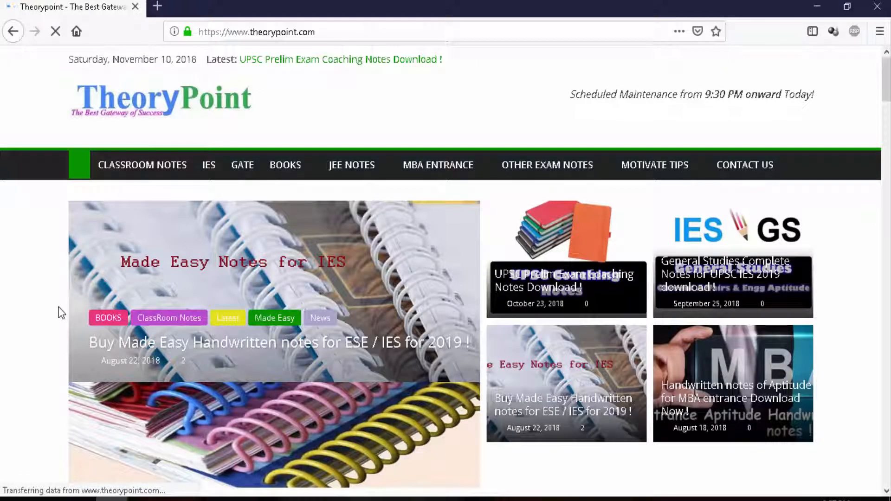
{"action": "scroll", "scroll_direction": "down", "scroll_amount": 3}
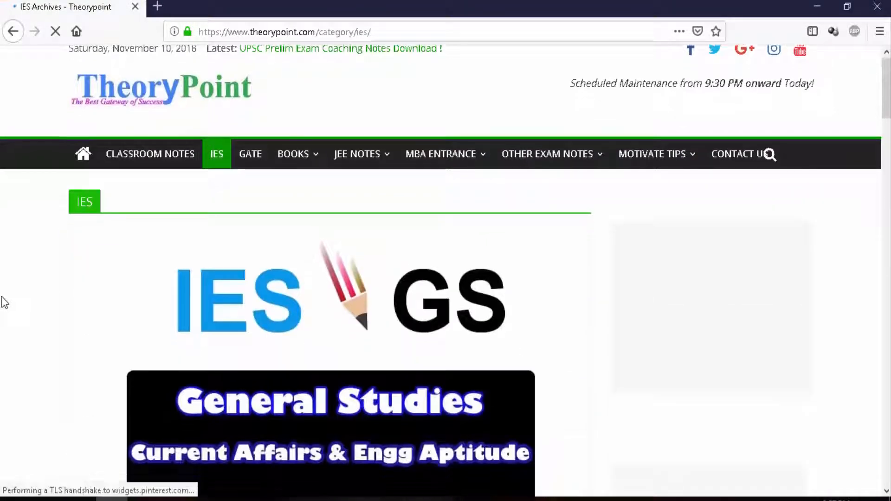
{"action": "scroll", "scroll_direction": "down", "scroll_amount": 3}
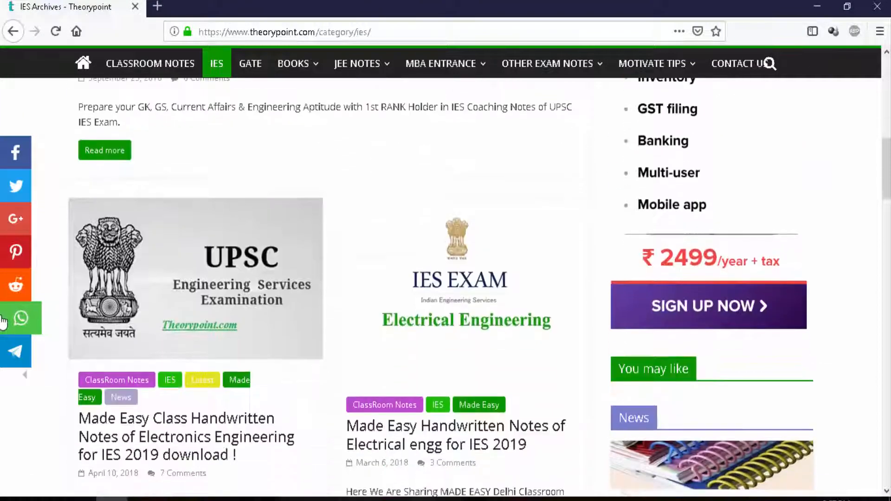
{"action": "scroll", "scroll_direction": "down", "scroll_amount": 3}
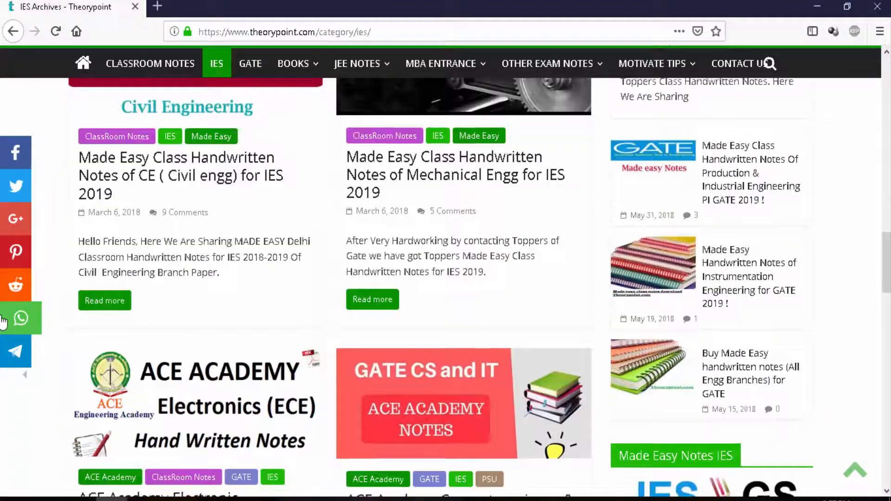
{"action": "scroll", "scroll_direction": "down", "scroll_amount": 3}
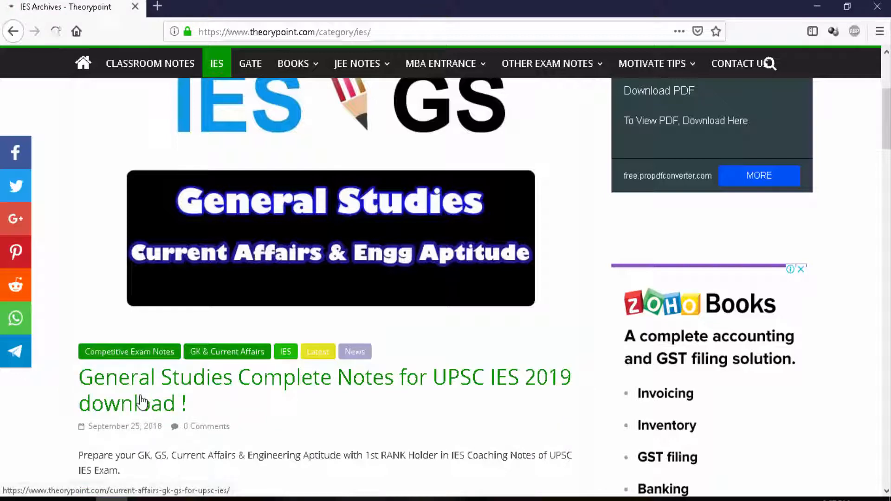
{"action": "left_click", "coordinate": [324, 377]}
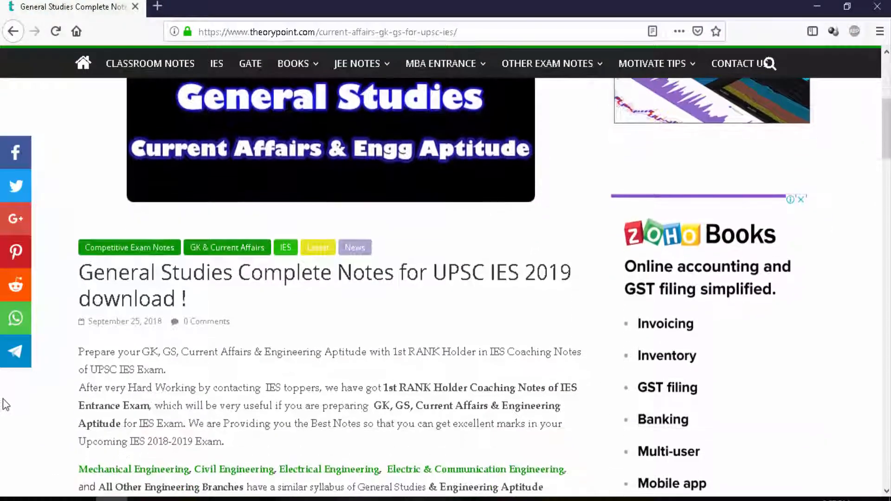
{"action": "scroll", "scroll_direction": "down", "scroll_amount": 3}
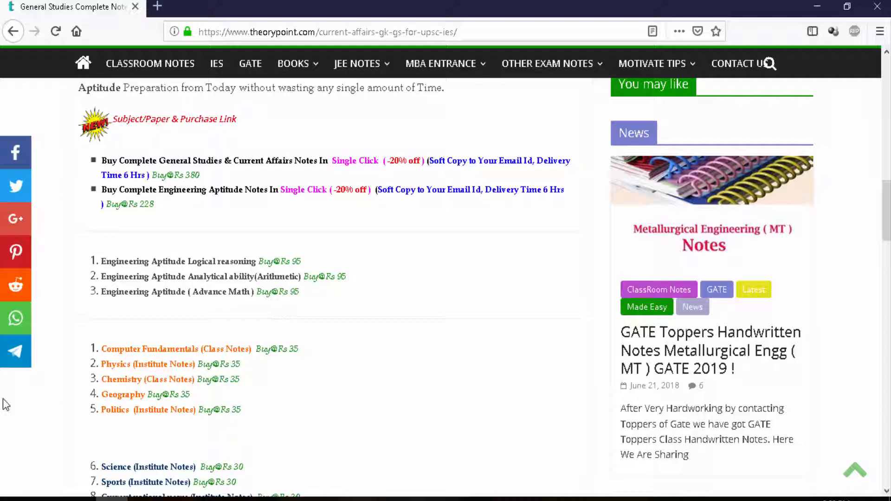
{"action": "scroll", "scroll_direction": "down", "scroll_amount": 3}
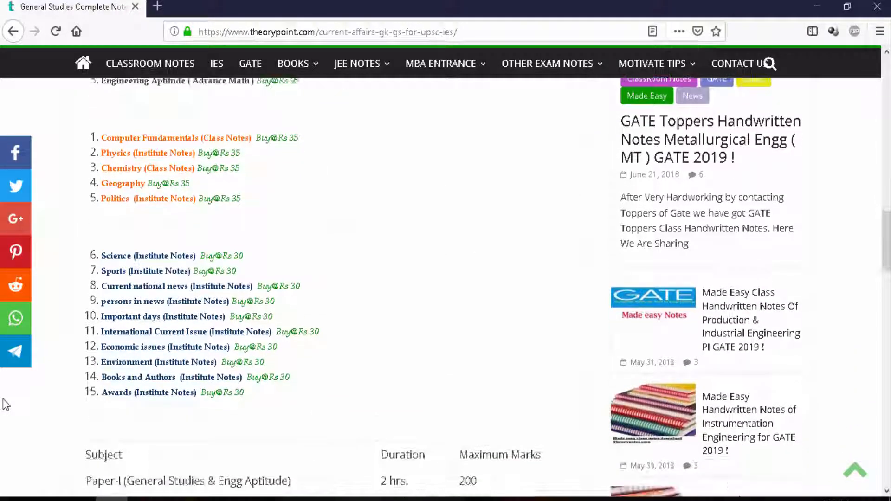
{"action": "scroll", "scroll_direction": "down", "scroll_amount": 3}
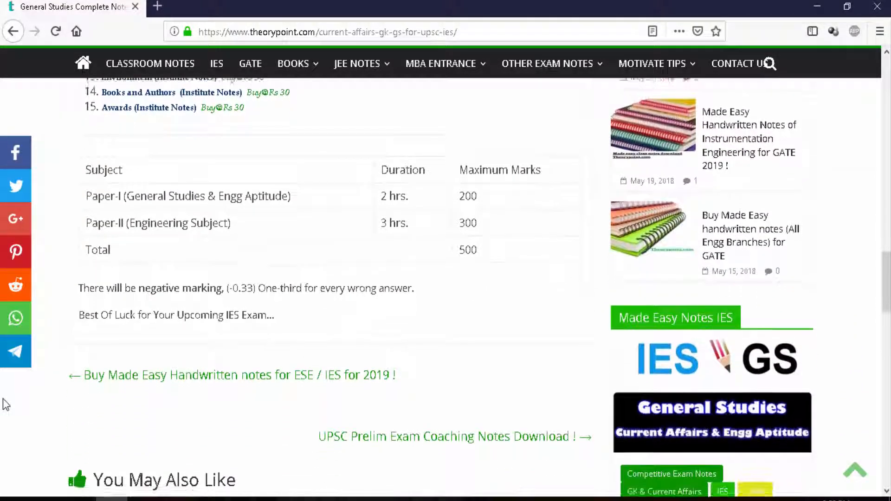
{"action": "scroll", "scroll_direction": "up", "scroll_amount": 3}
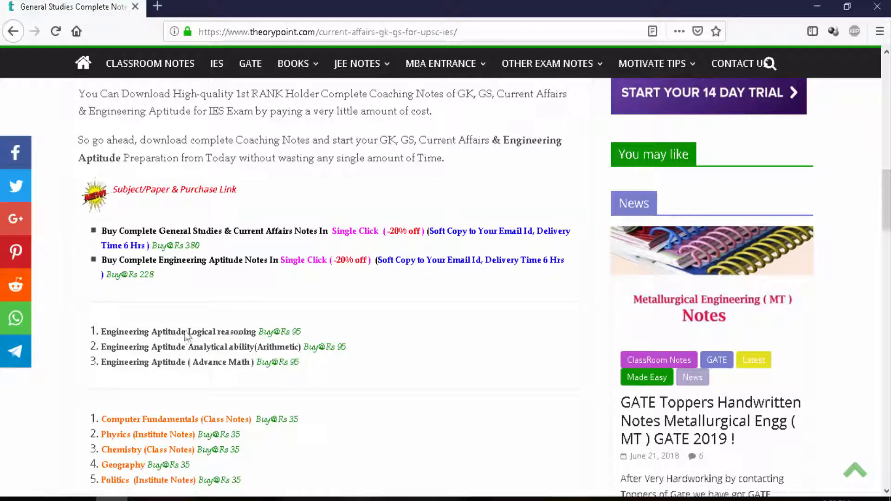
{"action": "scroll", "scroll_direction": "down", "scroll_amount": 3}
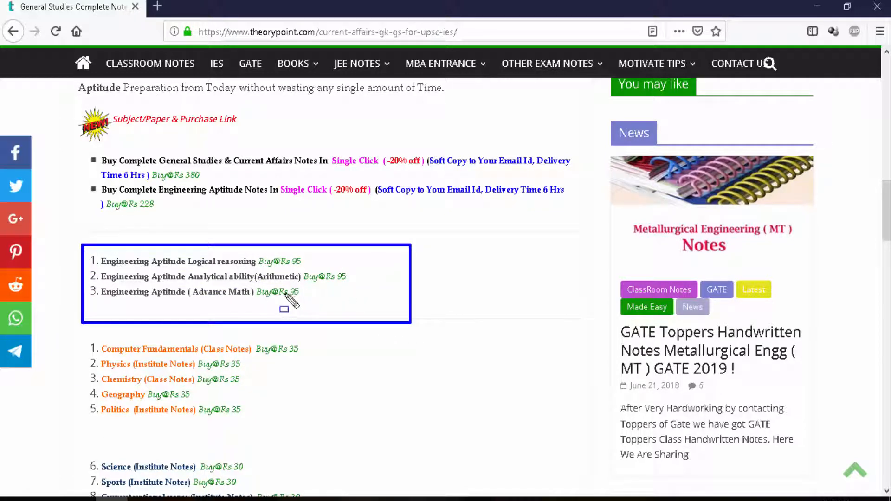
{"action": "scroll", "scroll_direction": "down", "scroll_amount": 3}
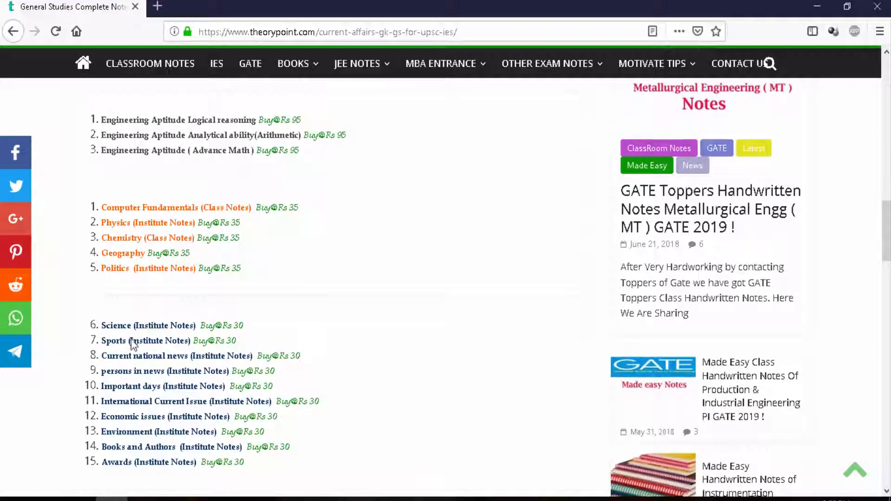
{"action": "scroll", "scroll_direction": "down", "scroll_amount": 3}
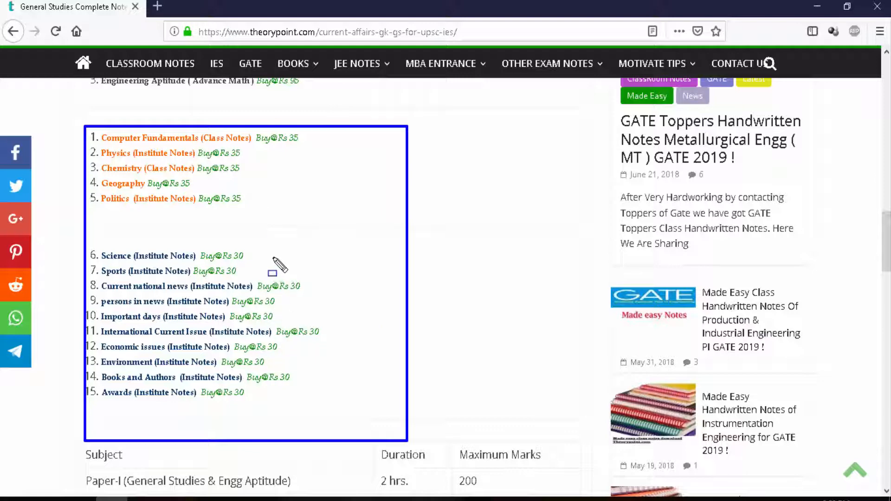
{"action": "scroll", "scroll_direction": "up", "scroll_amount": 3}
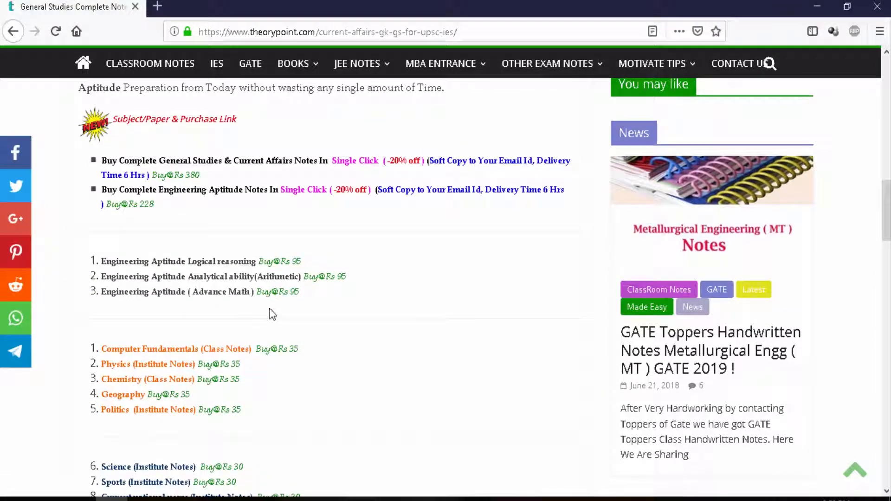
{"action": "mouse_move", "coordinate": [276, 349]}
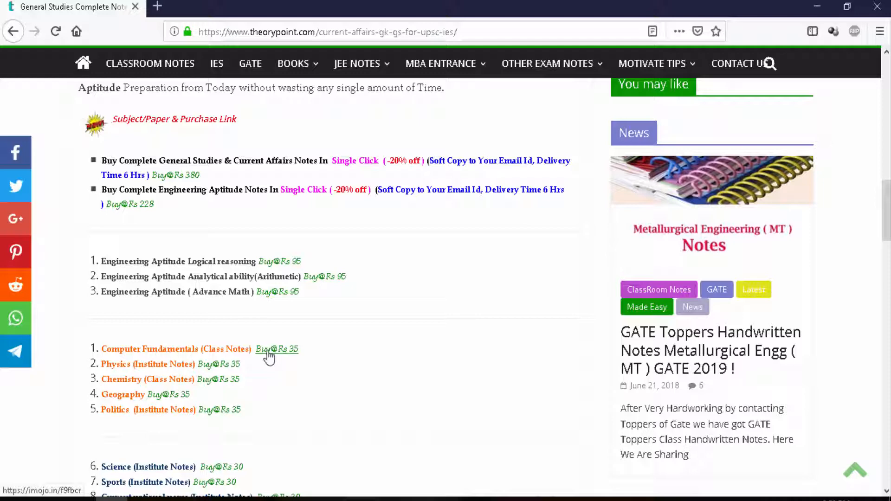
Step: Start Instamojo checkout for the ₹35 Computer Fundamentals notes via Buy@Rs 35 and PAY NOW
{"action": "left_click", "coordinate": [277, 349]}
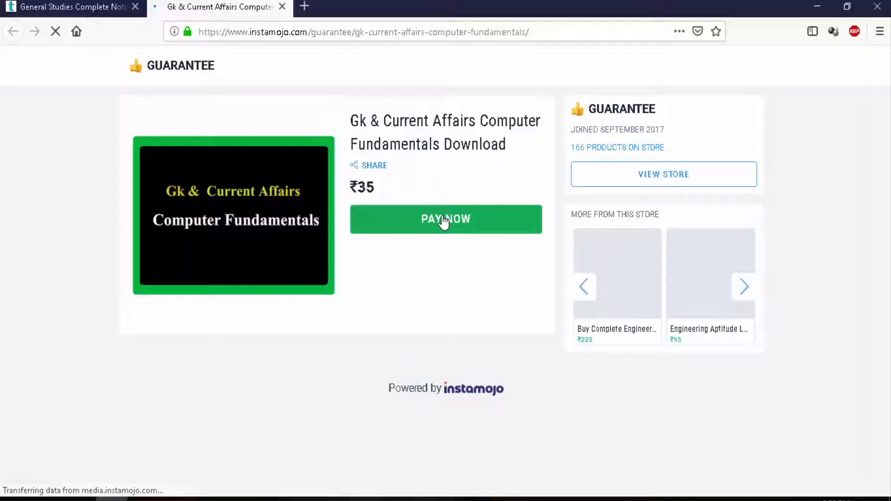
{"action": "left_click", "coordinate": [445, 219]}
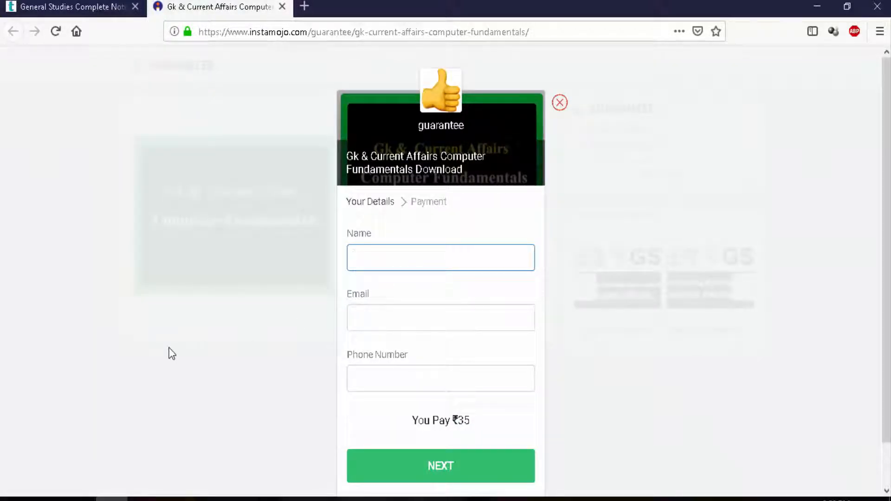
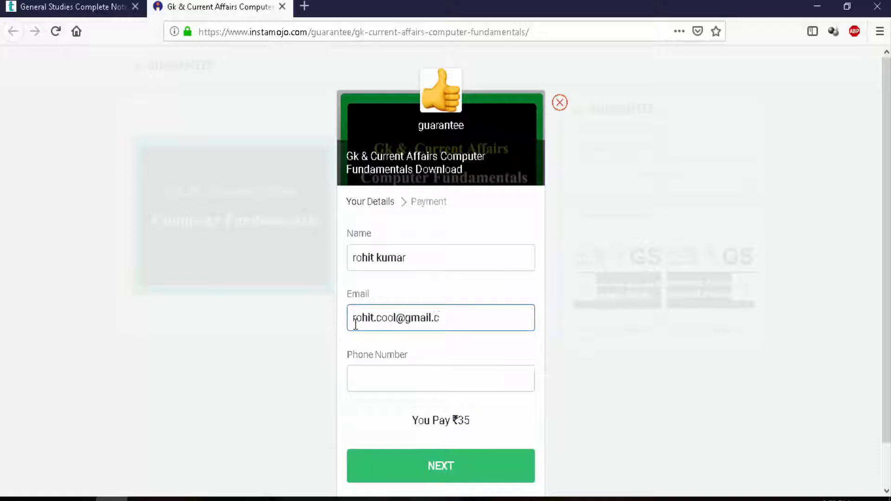
{"action": "left_click", "coordinate": [440, 378]}
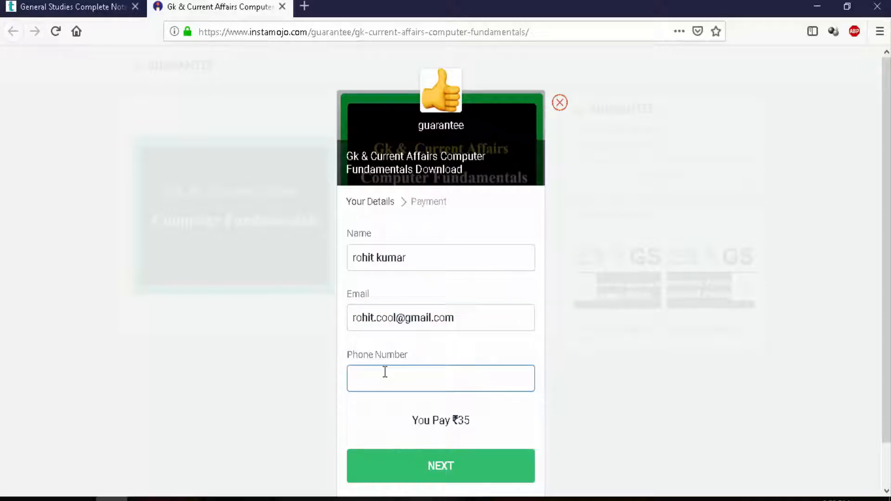
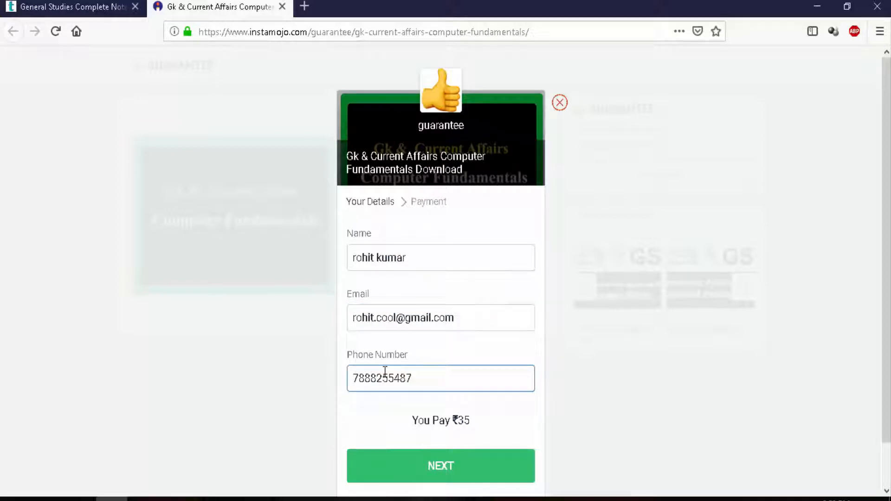
{"action": "left_click", "coordinate": [440, 466]}
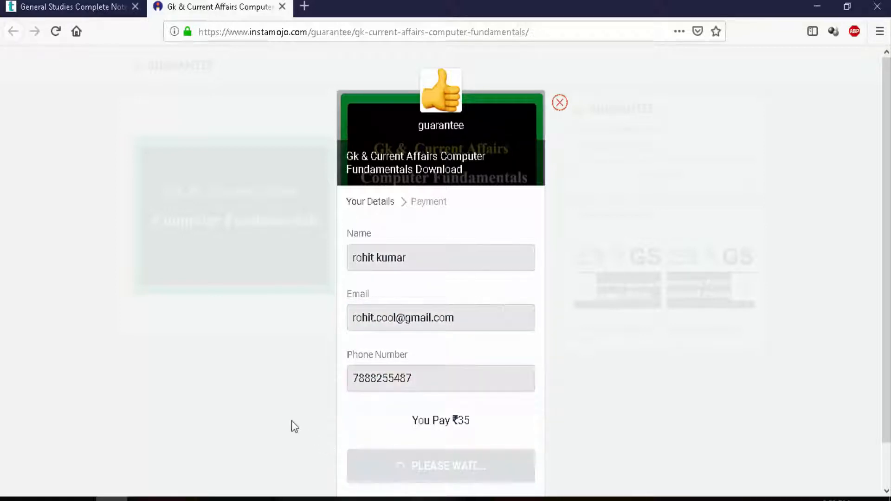
Step: Choose DEBIT CARD, attempt PAY ₹35 without card details, then close the checkout tab
{"action": "left_click", "coordinate": [440, 465]}
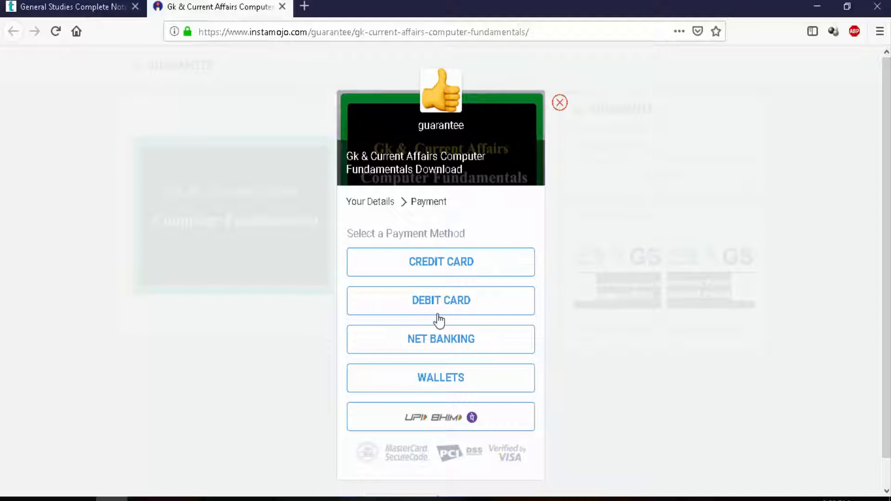
{"action": "left_click", "coordinate": [440, 301]}
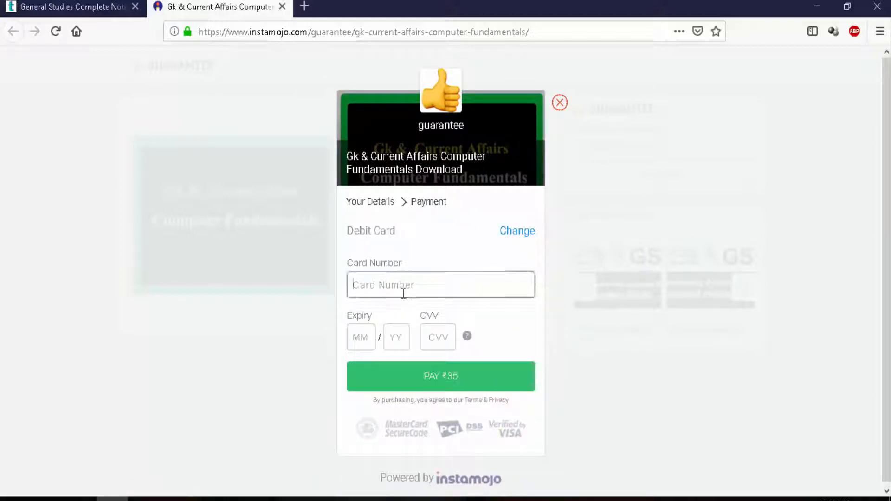
{"action": "left_click", "coordinate": [440, 376]}
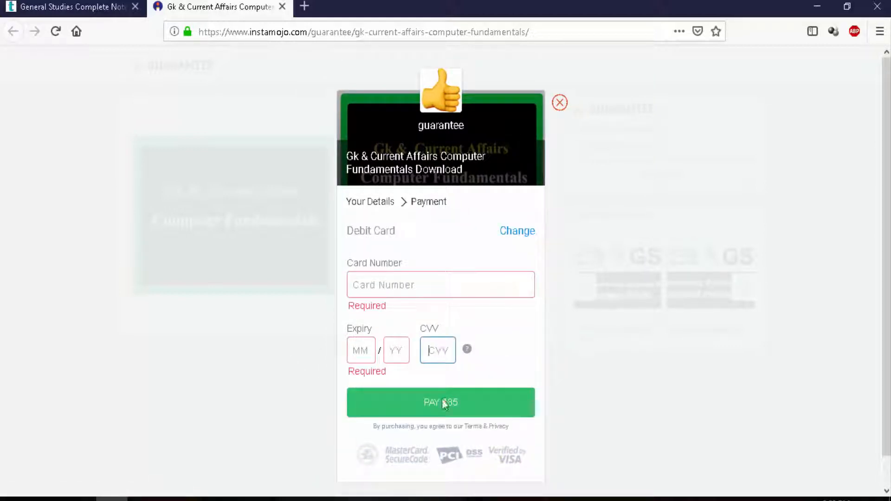
{"action": "left_click", "coordinate": [440, 402]}
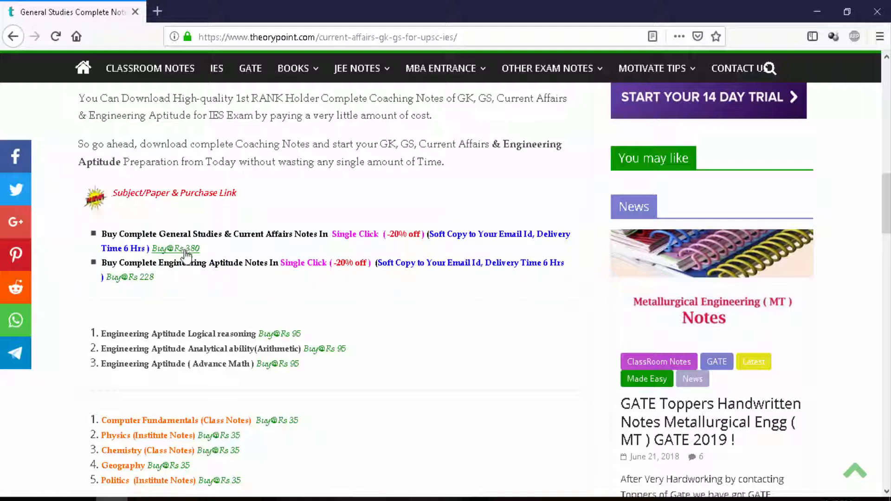
Step: Open the ₹380 General Studies bundle checkout to its empty buyer form, then close it
{"action": "left_click", "coordinate": [176, 249]}
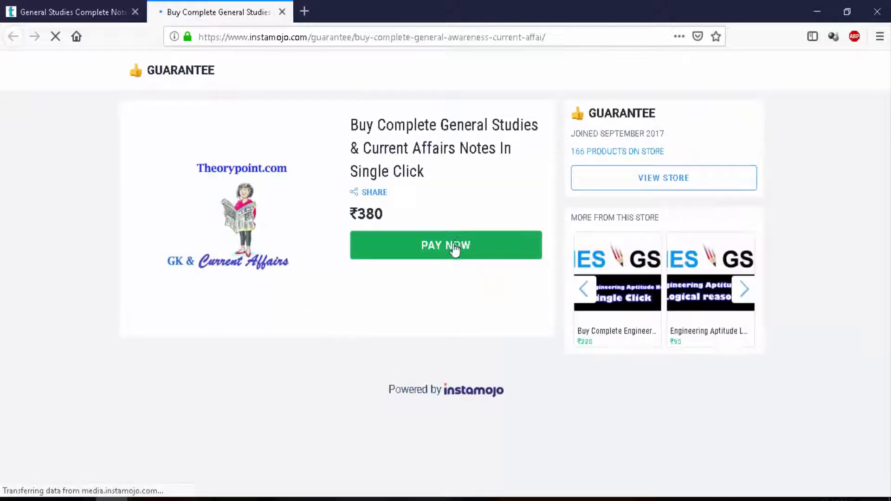
{"action": "left_click", "coordinate": [445, 246]}
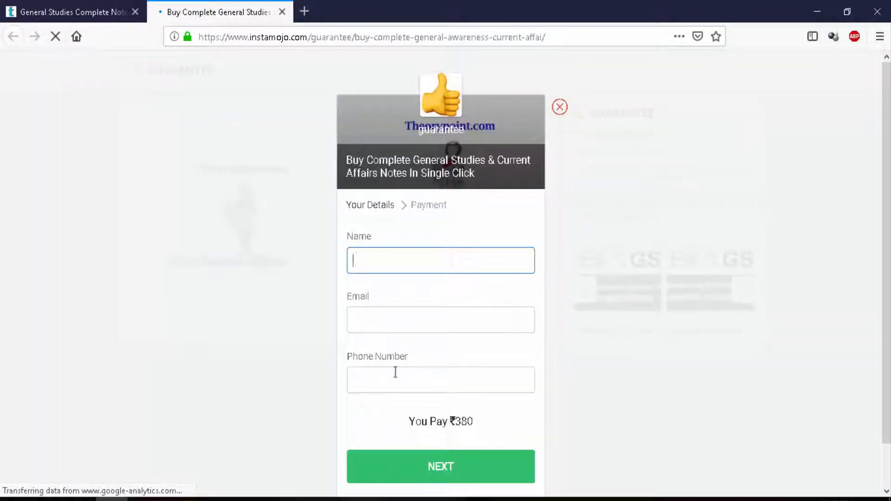
{"action": "left_click", "coordinate": [440, 467]}
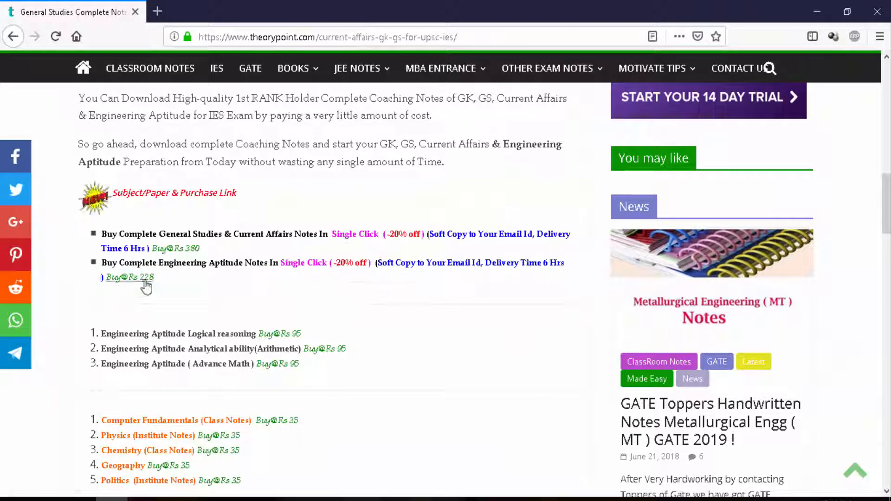
Step: Open the ₹228 Engineering Aptitude bundle checkout and submit NEXT with empty fields
{"action": "left_click", "coordinate": [124, 278]}
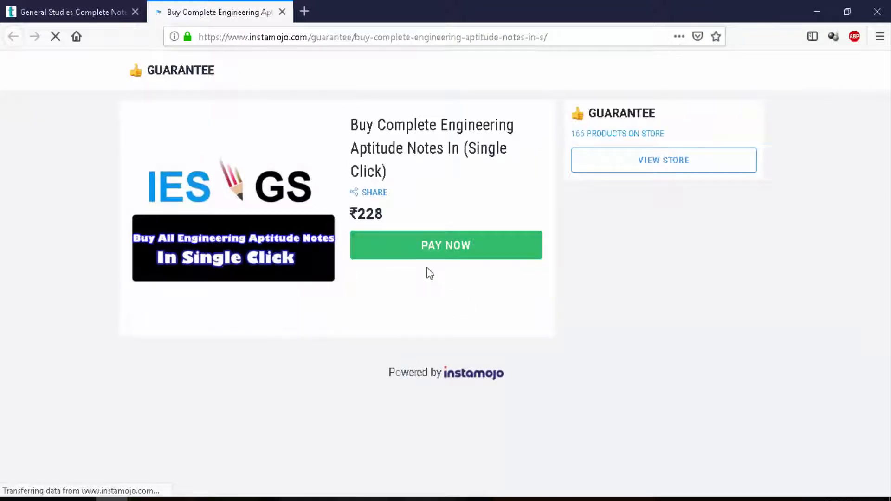
{"action": "left_click", "coordinate": [445, 246]}
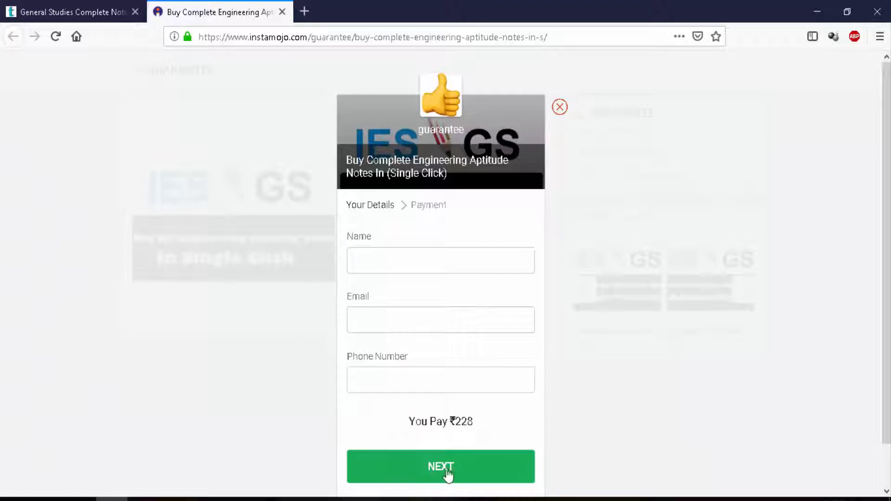
{"action": "left_click", "coordinate": [440, 467]}
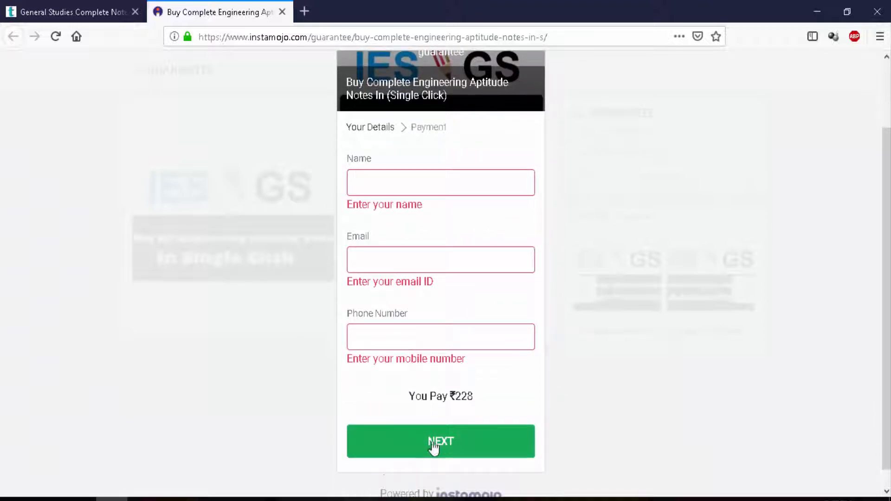